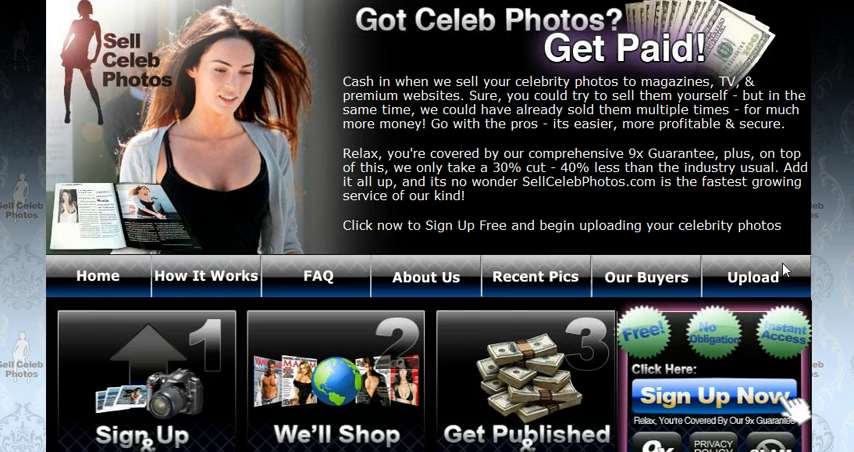
mouse_move(708, 408)
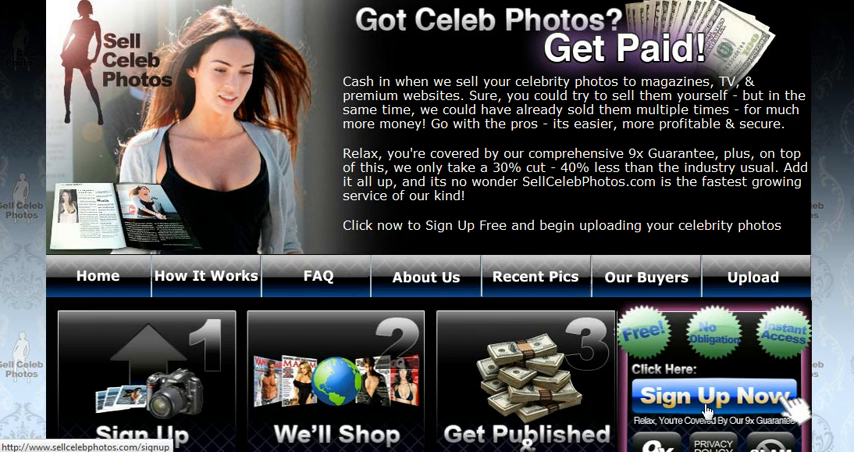
mouse_move(704, 398)
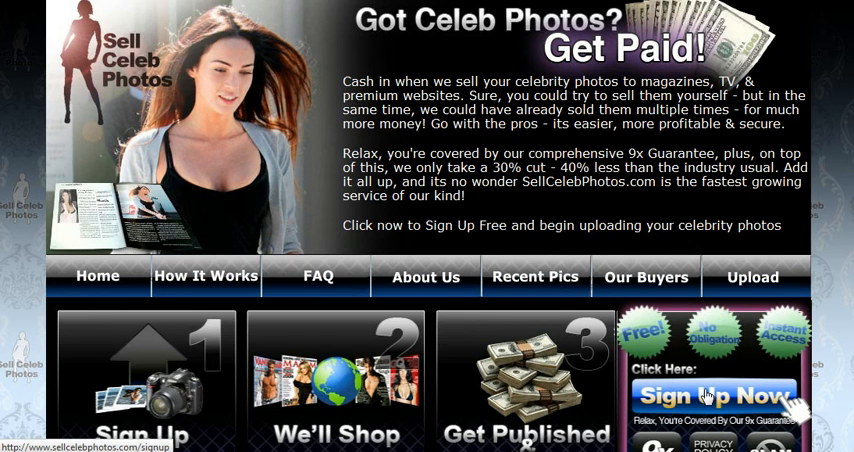
Start account registration via 'Sign Up Now' on the home page
click(712, 396)
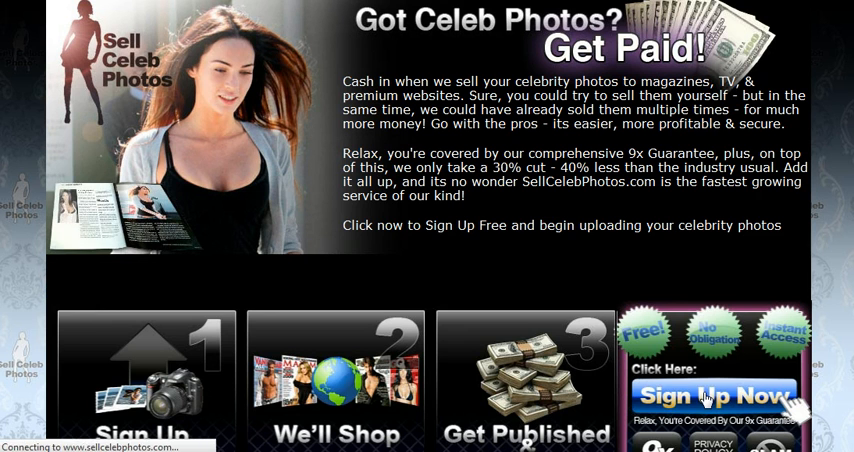
Register as a Seller and fill in contact details: Louisville, Kentucky address, Photo Inc., Photographer, email
click(712, 396)
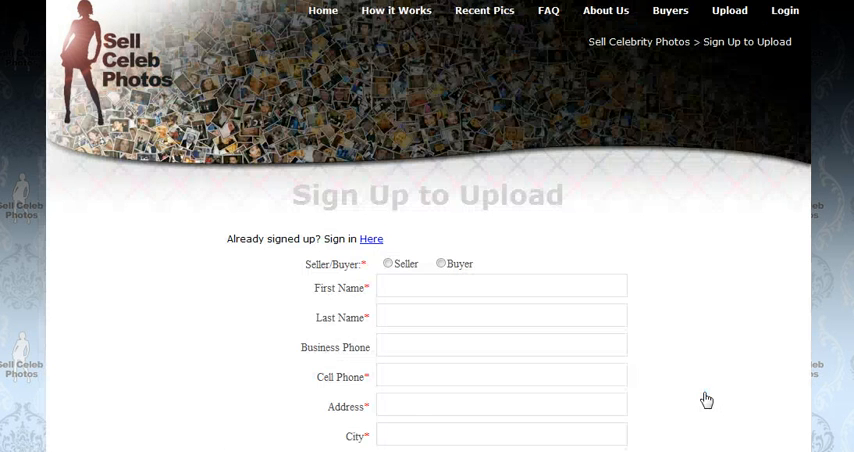
scroll(down, 3)
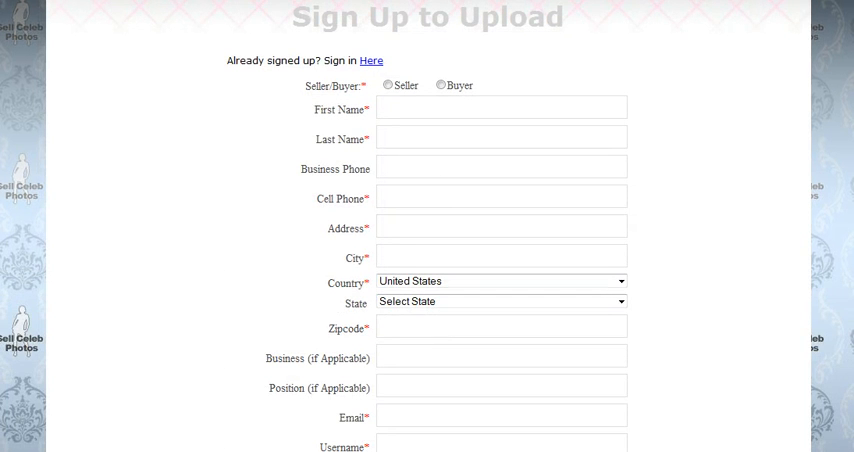
click(386, 84)
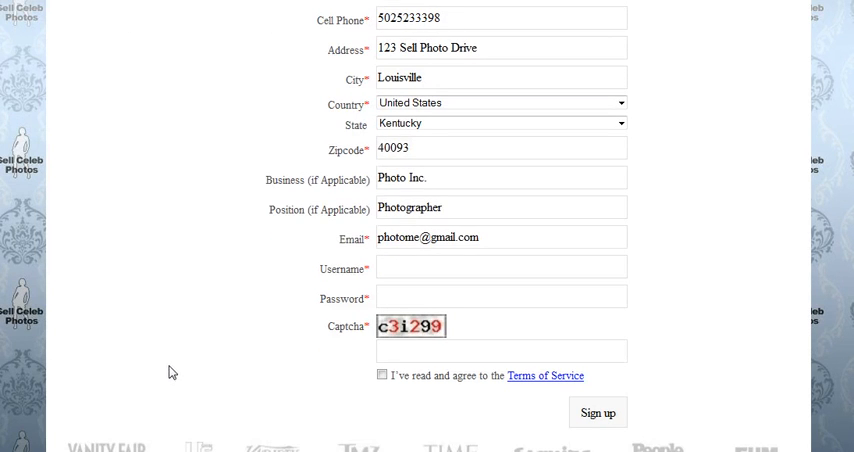
Enter a username and password, answer the captcha 'c3i2', and accept the Terms of Service
click(500, 266)
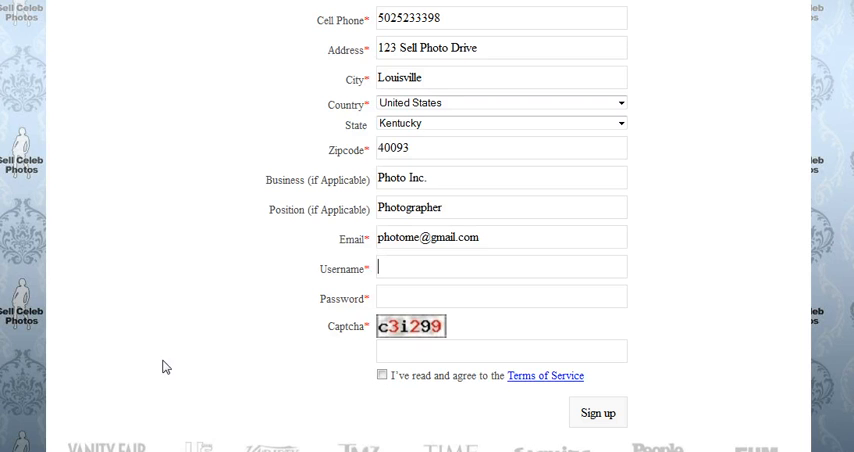
mouse_move(142, 352)
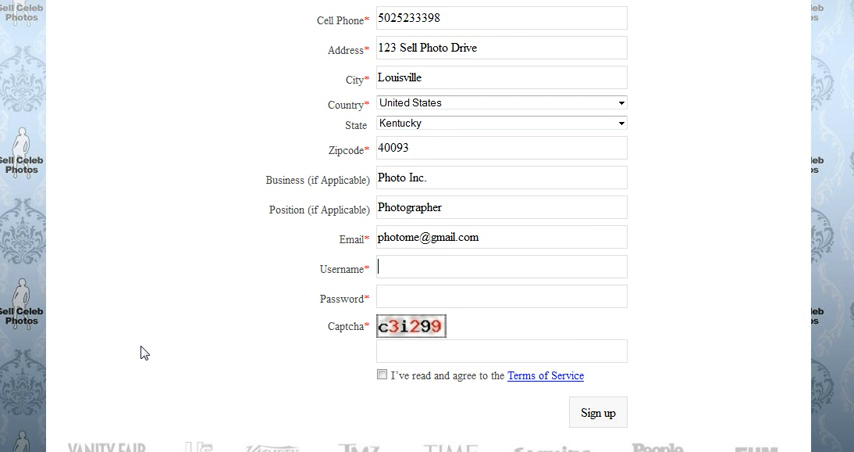
text(photosell)
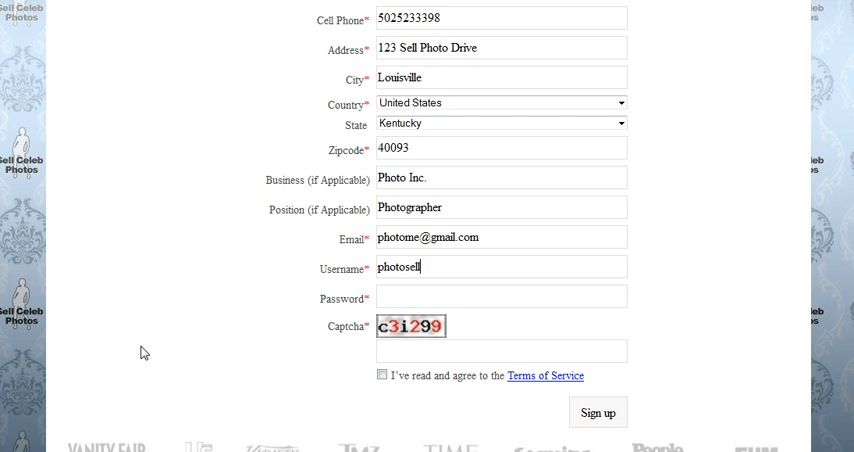
text(er)
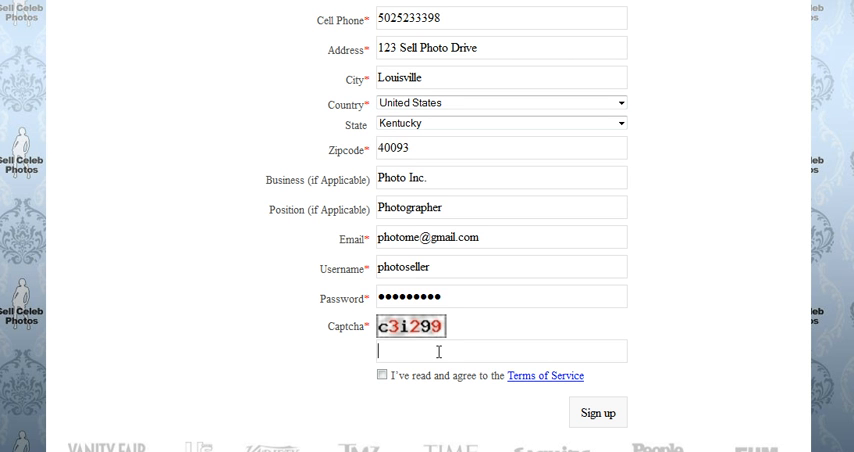
text(c3i299)
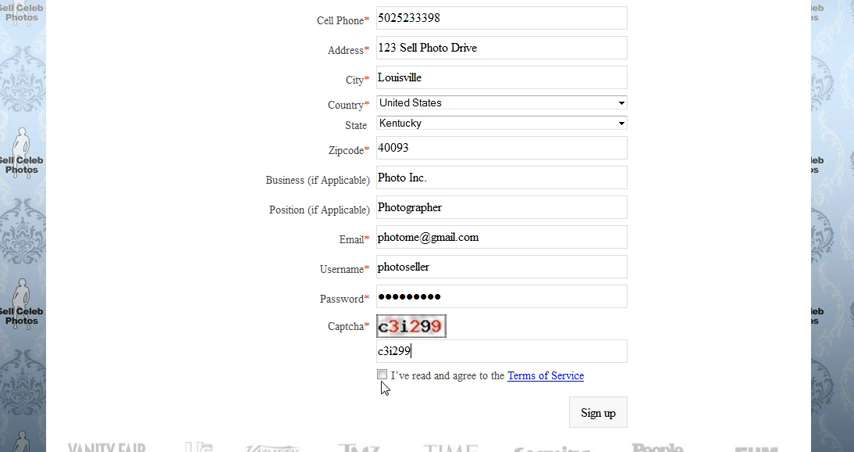
click(380, 376)
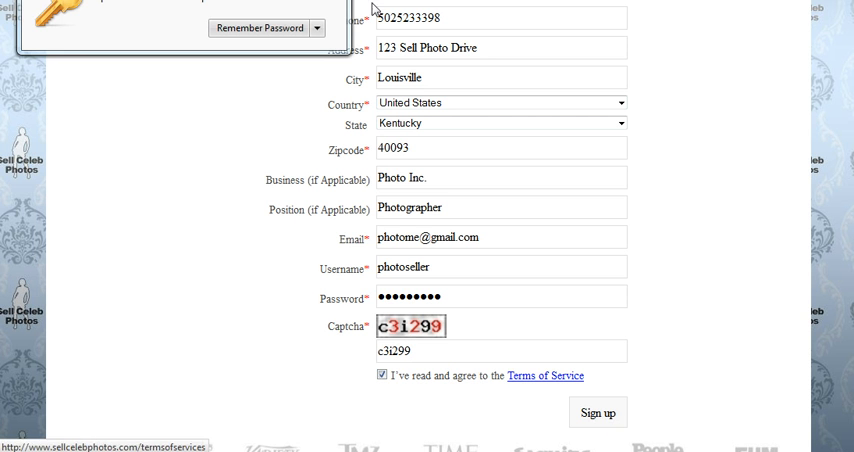
Dismiss the Remember Password prompt and review the Seller Upload form for photoseller
click(604, 412)
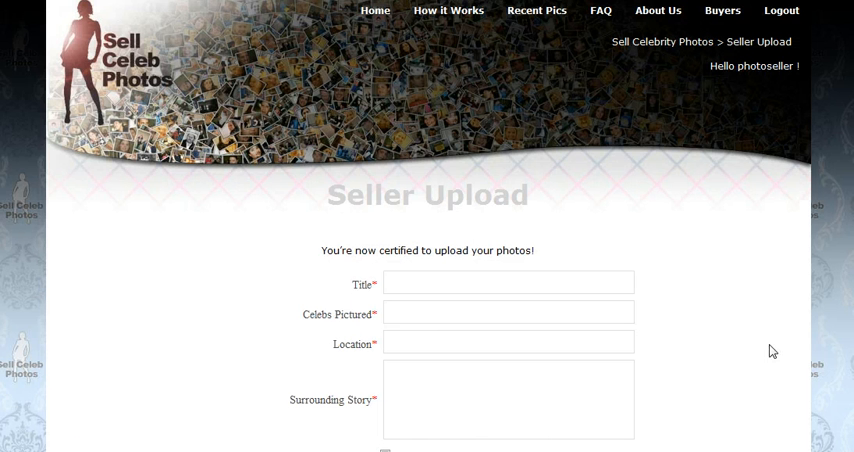
scroll(down, 3)
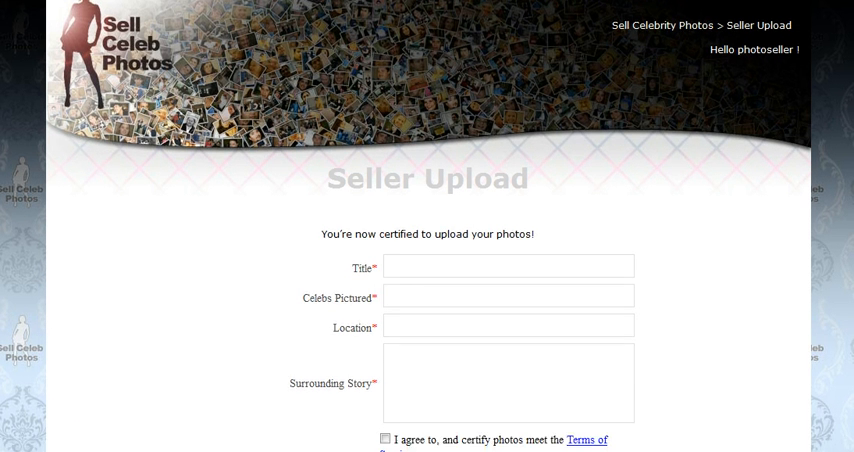
scroll(down, 3)
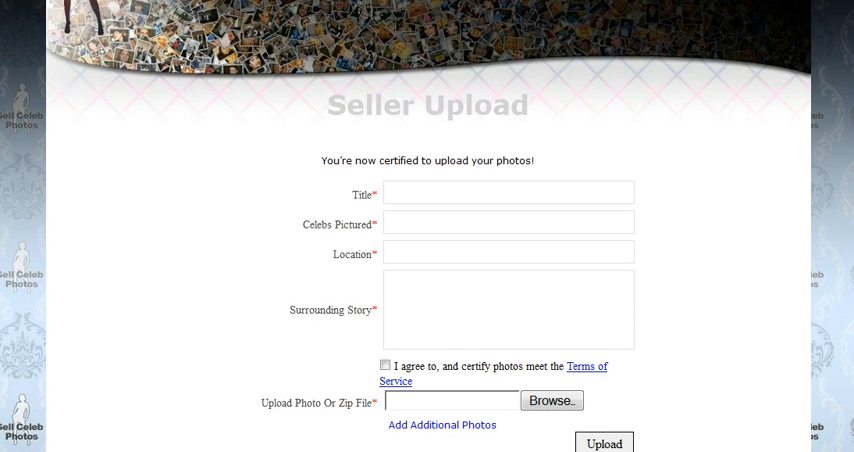